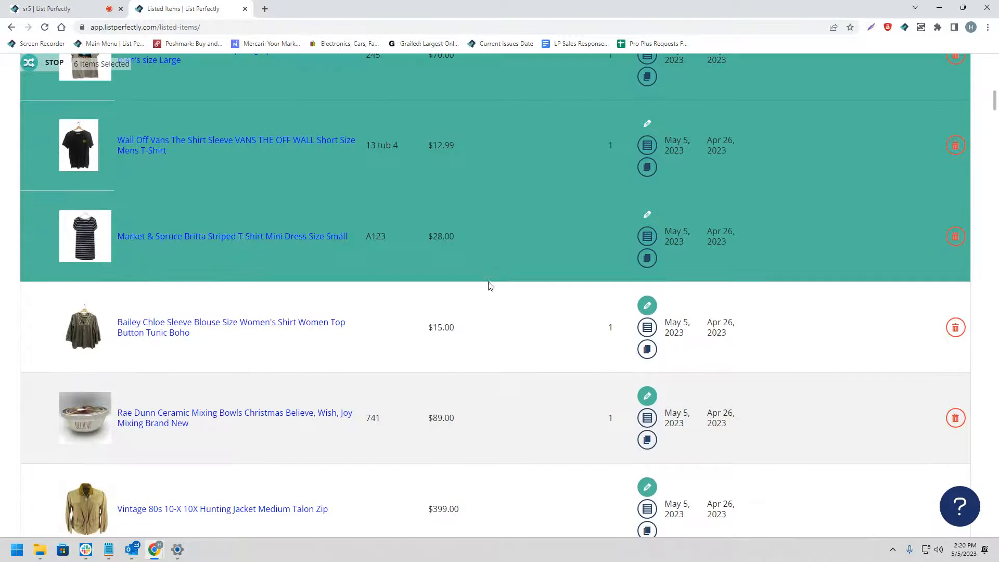
Step: Scroll through the listed items while selecting fifteen listings to cross-post
scroll("down", 3)
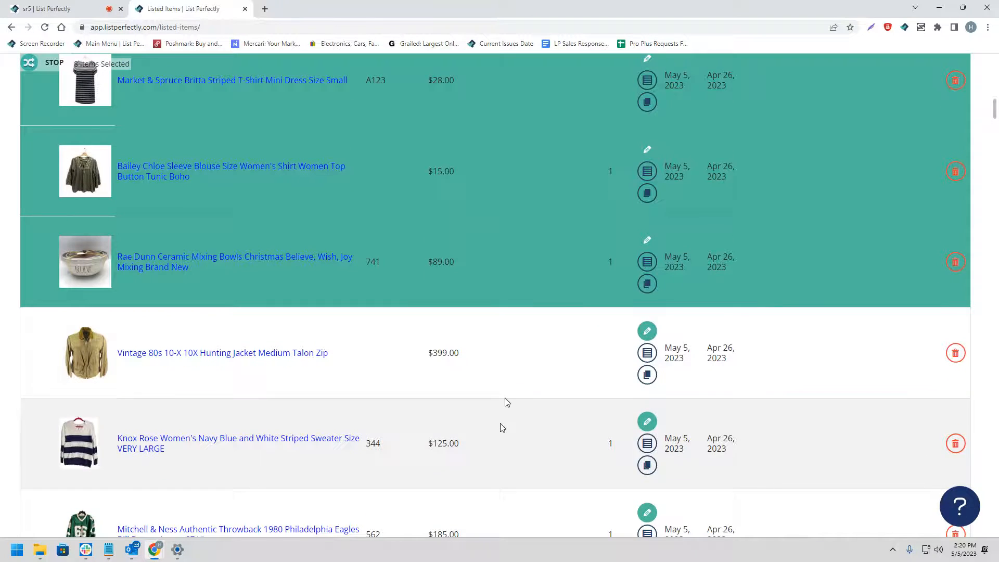
scroll("down", 3)
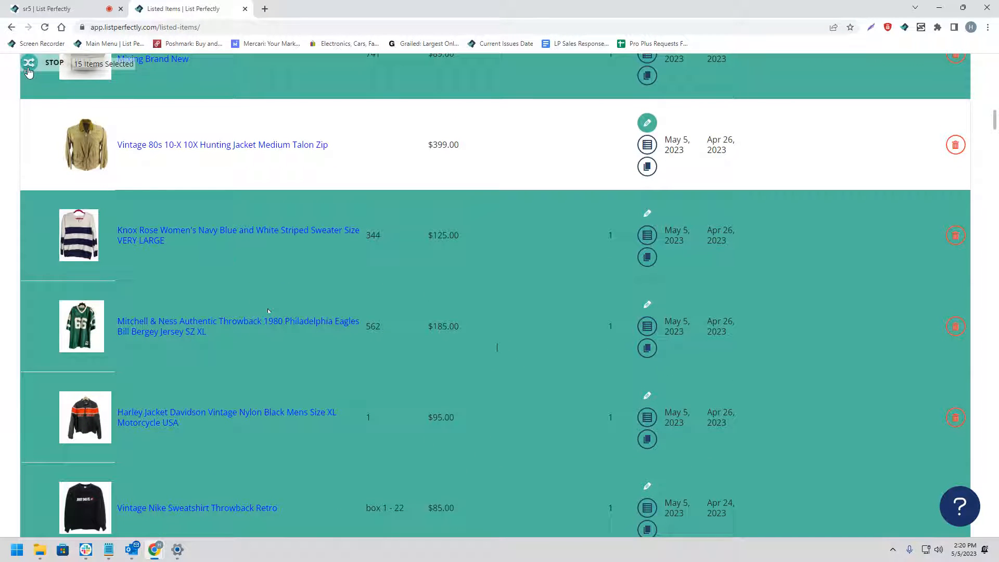
mouse_move(499, 348)
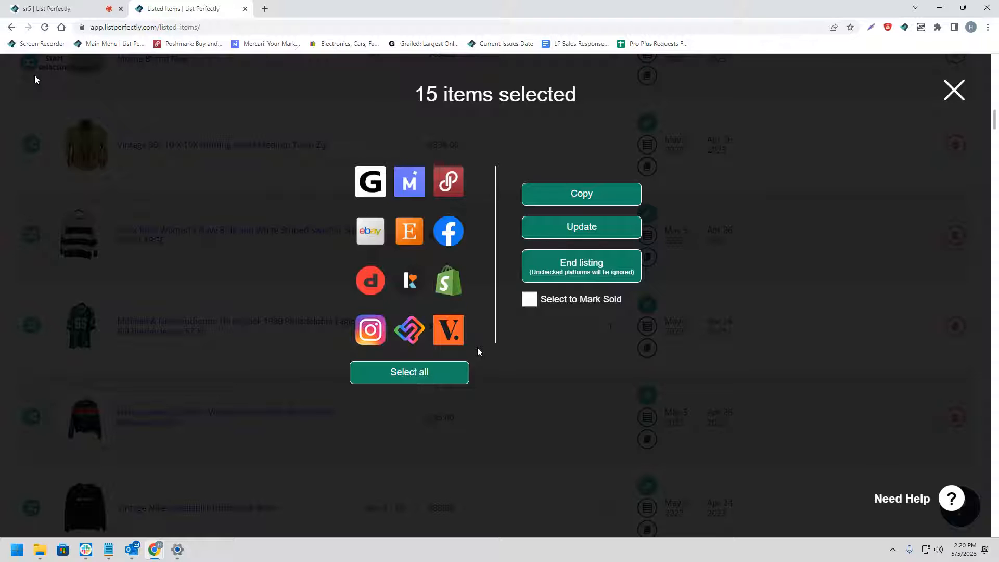
mouse_move(448, 231)
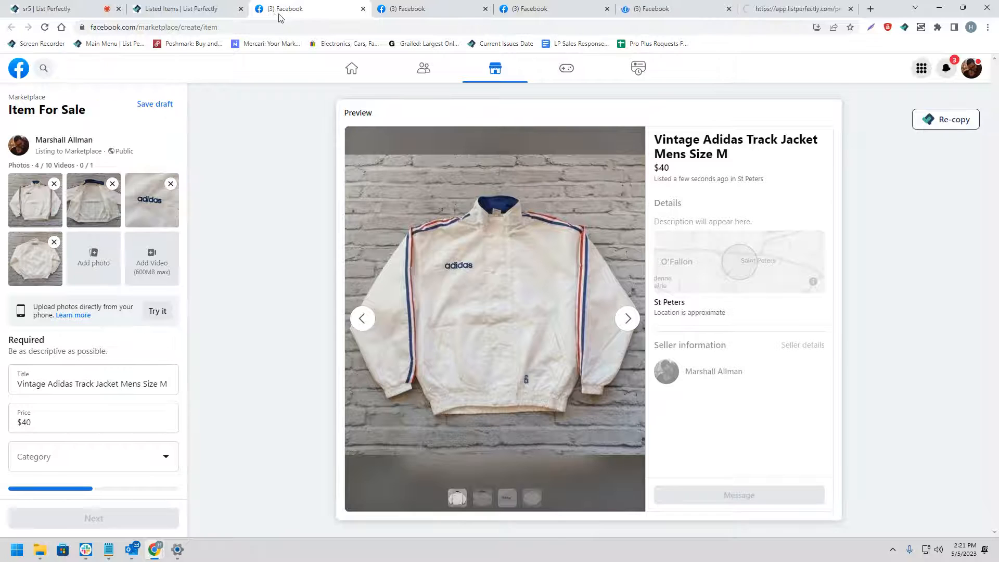
Step: Set the Adidas track jacket's category to Men's Coats & Jackets and click Next
scroll("down", 3)
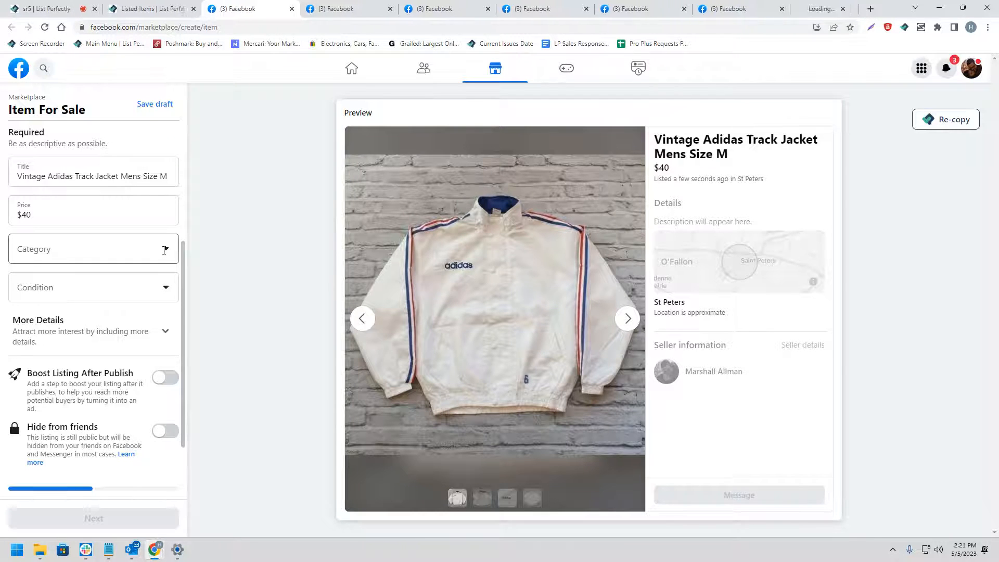
left_click(94, 249)
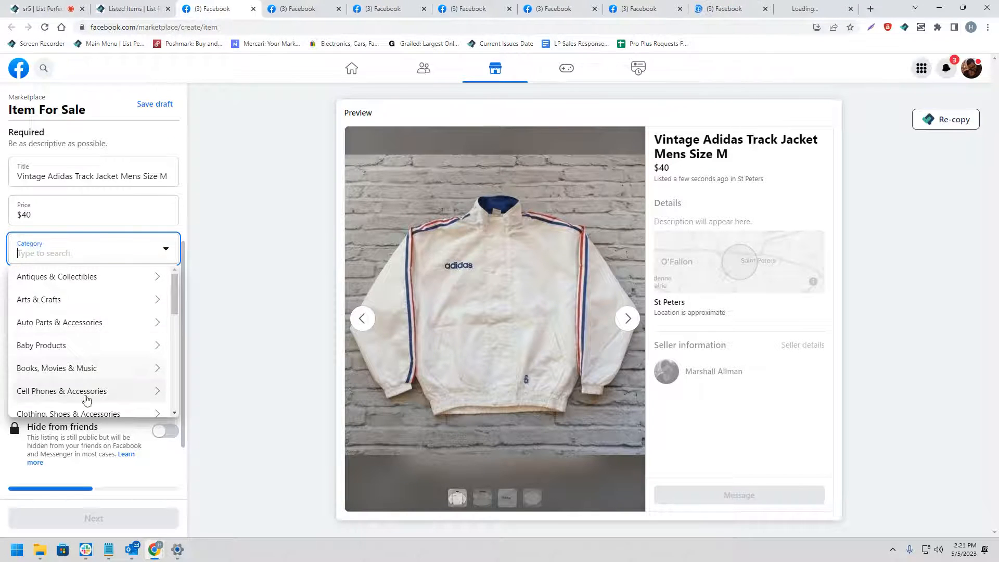
left_click(68, 413)
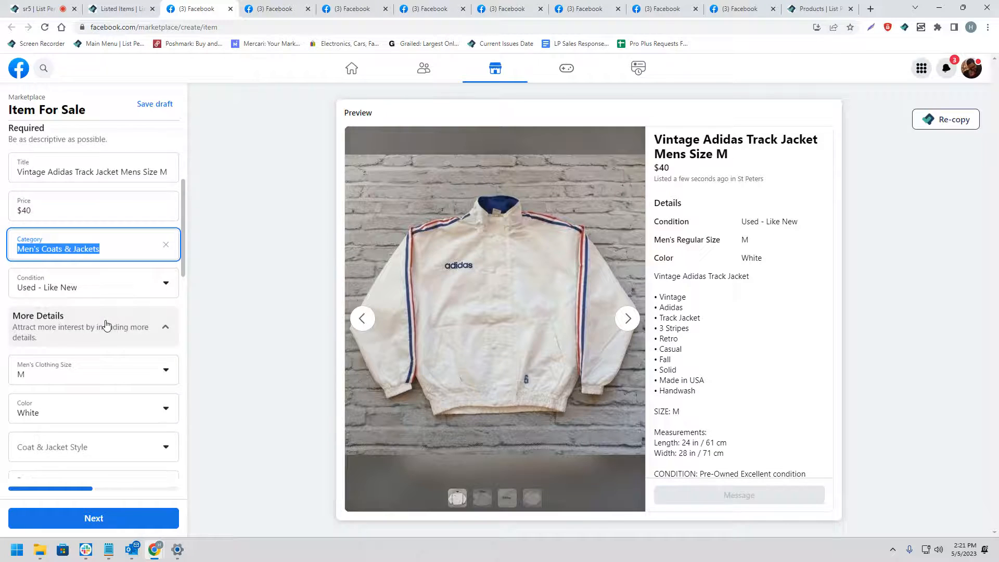
scroll("down", 3)
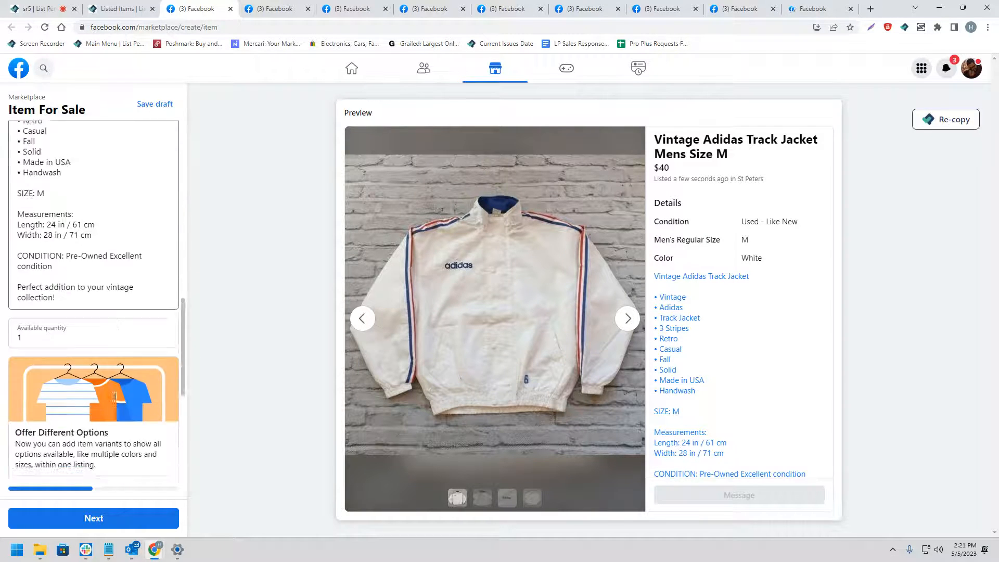
left_click(93, 518)
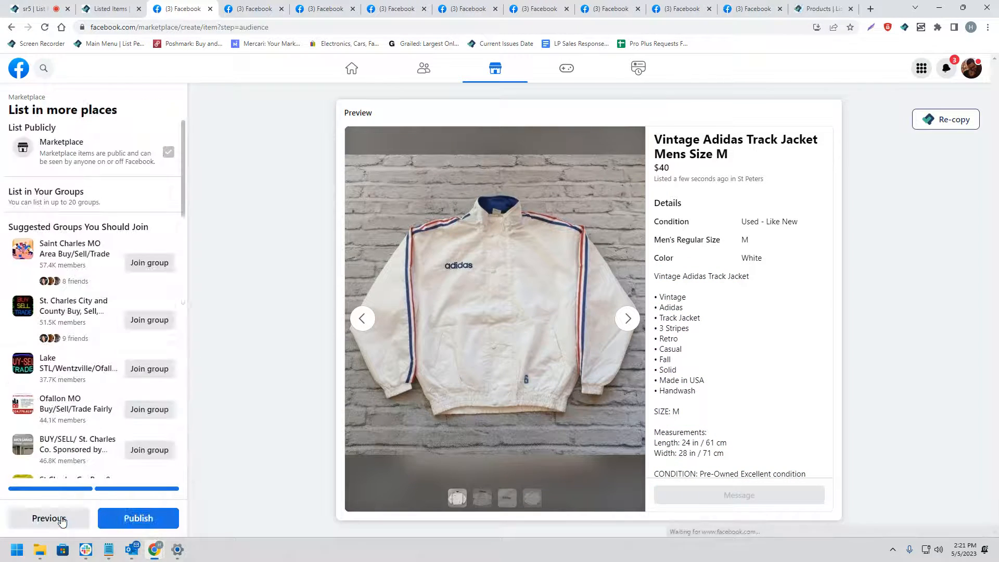
Step: Publish the Adidas track jacket listing and close the Boost your listing dialog
left_click(138, 519)
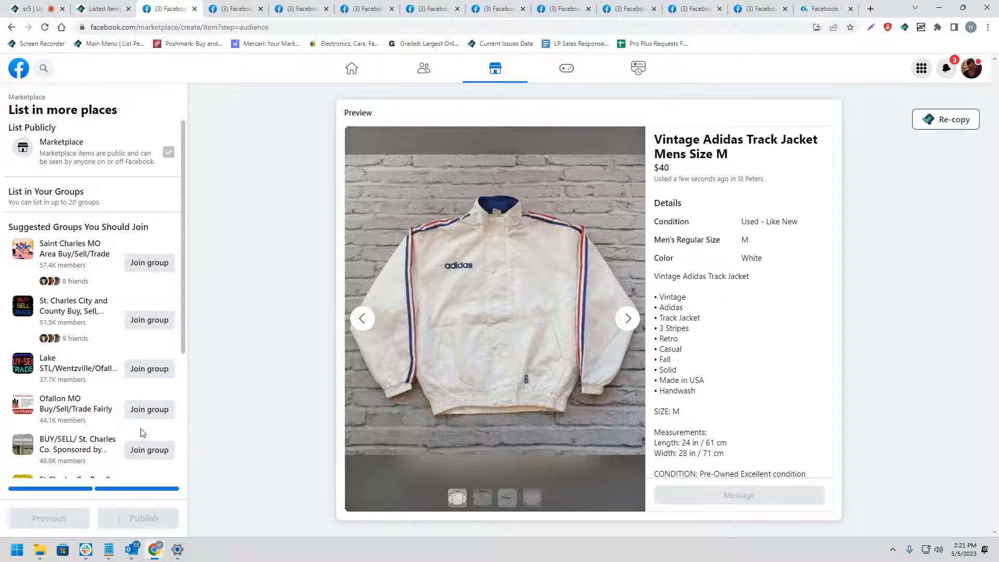
left_click(139, 518)
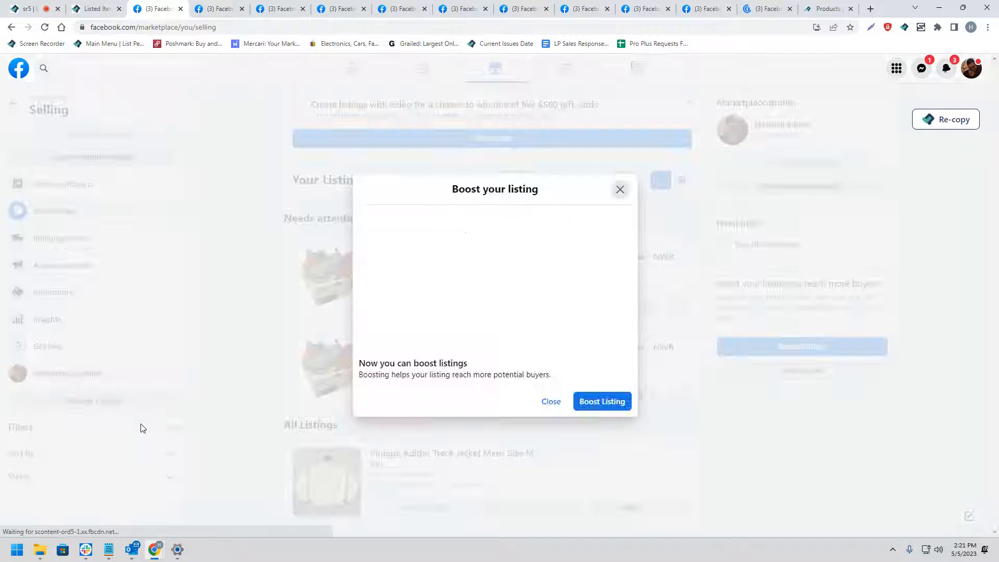
left_click(550, 401)
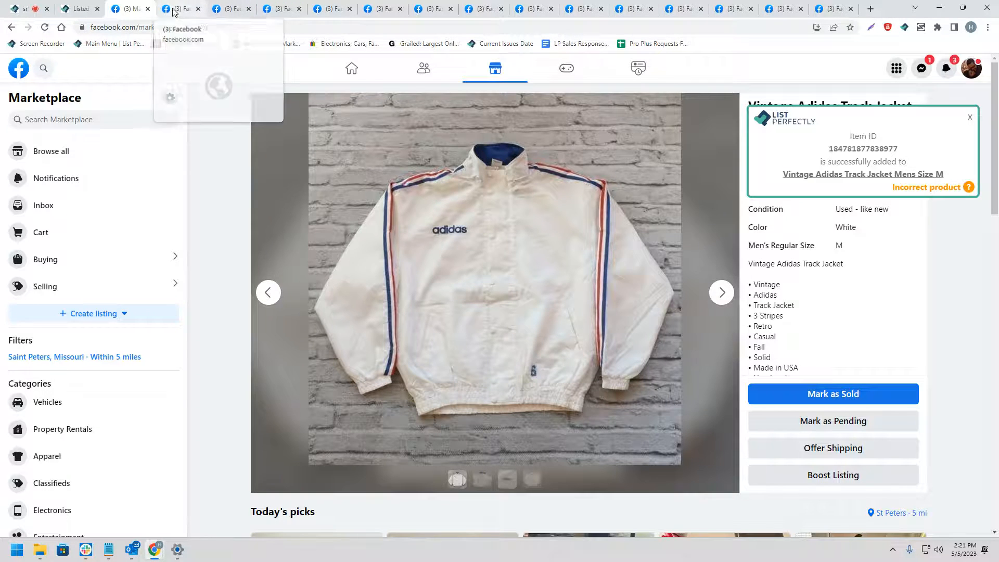
Step: On the hunting jacket's tab, set category Men's Clothing > Men's Coats & Jackets and click Next
left_click(179, 9)
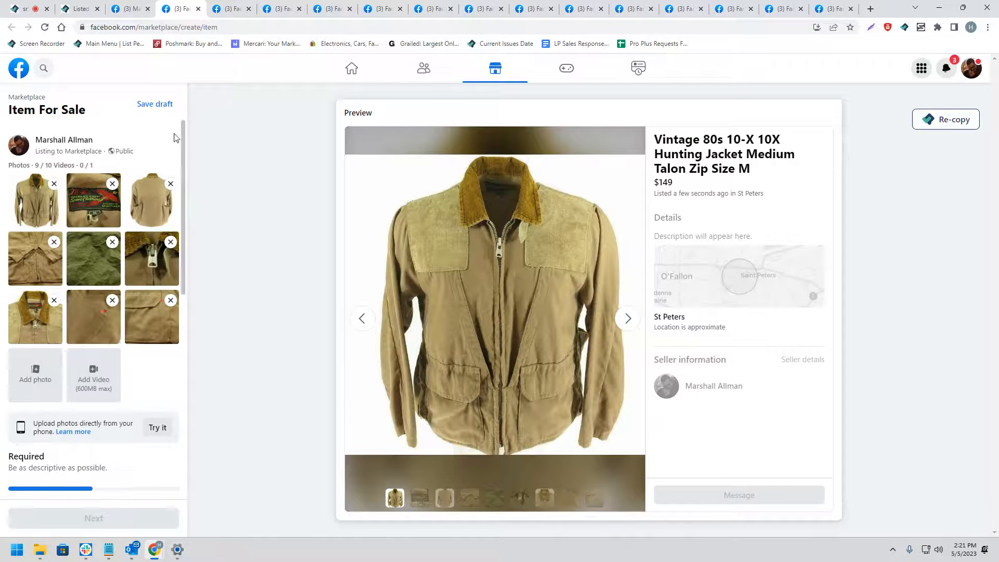
scroll("down", 3)
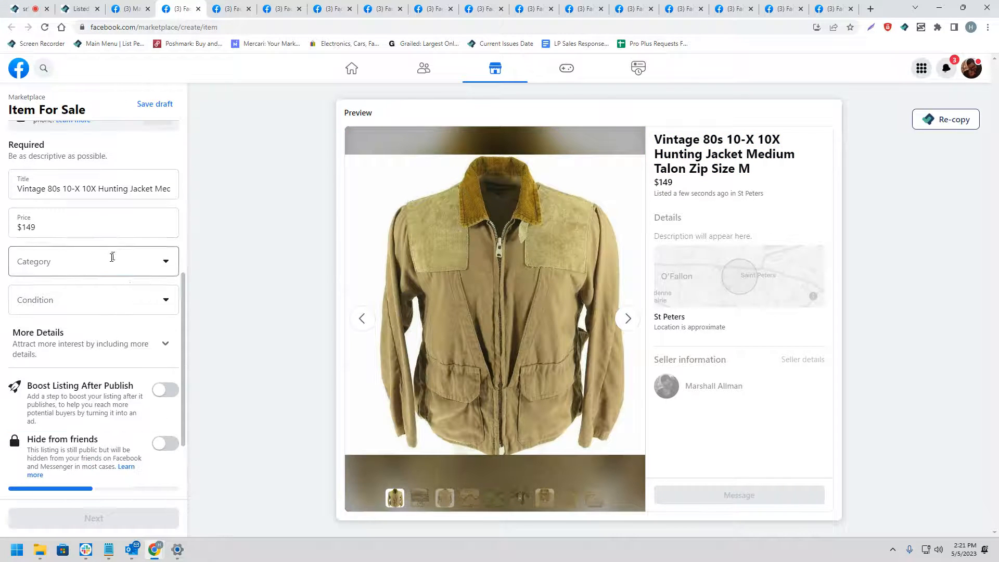
left_click(94, 261)
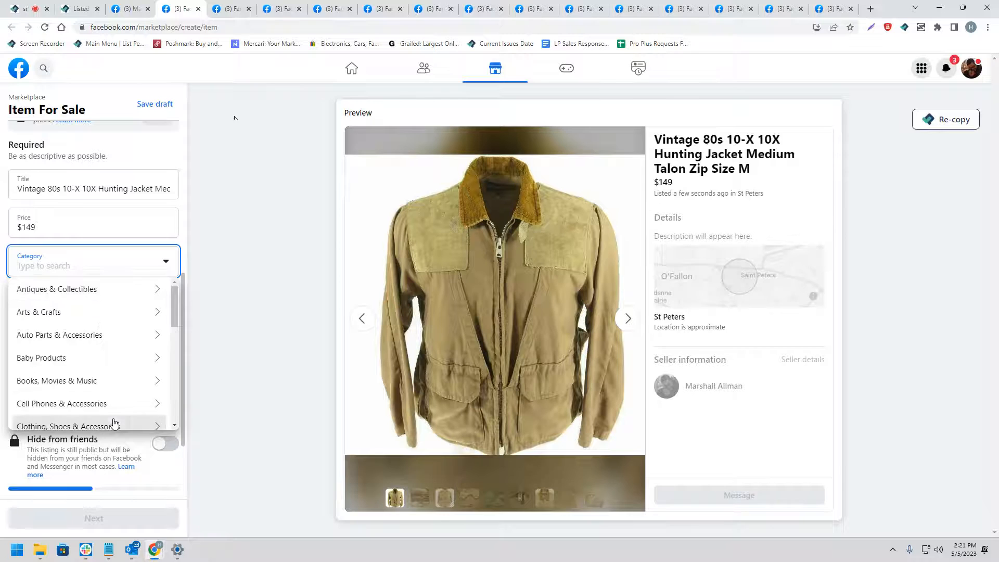
scroll("down", 3)
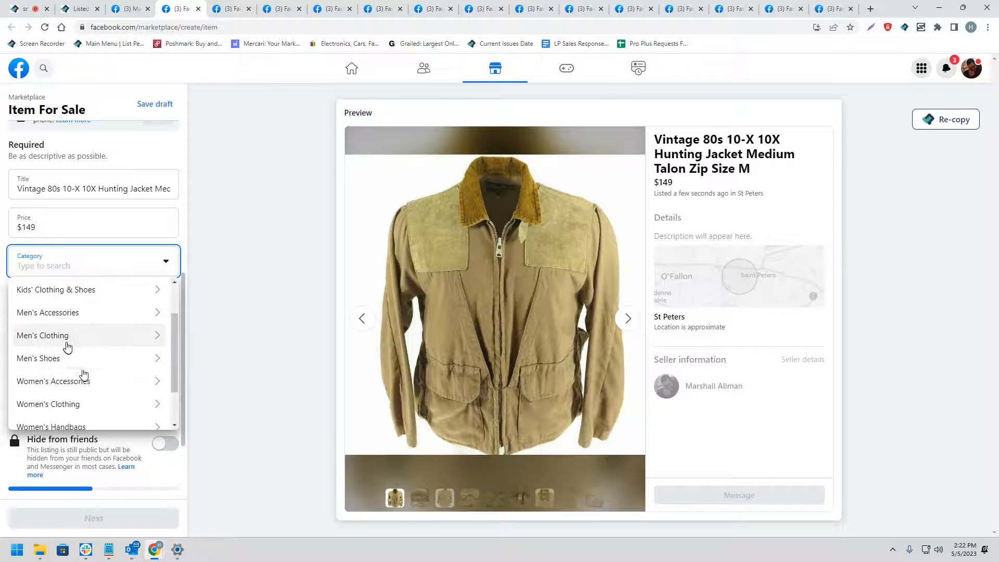
left_click(42, 335)
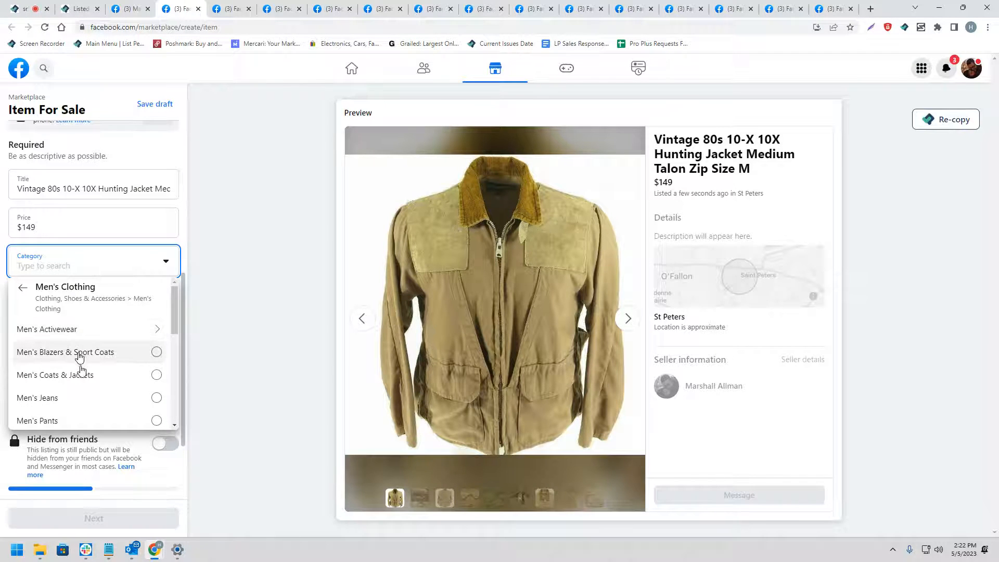
left_click(54, 374)
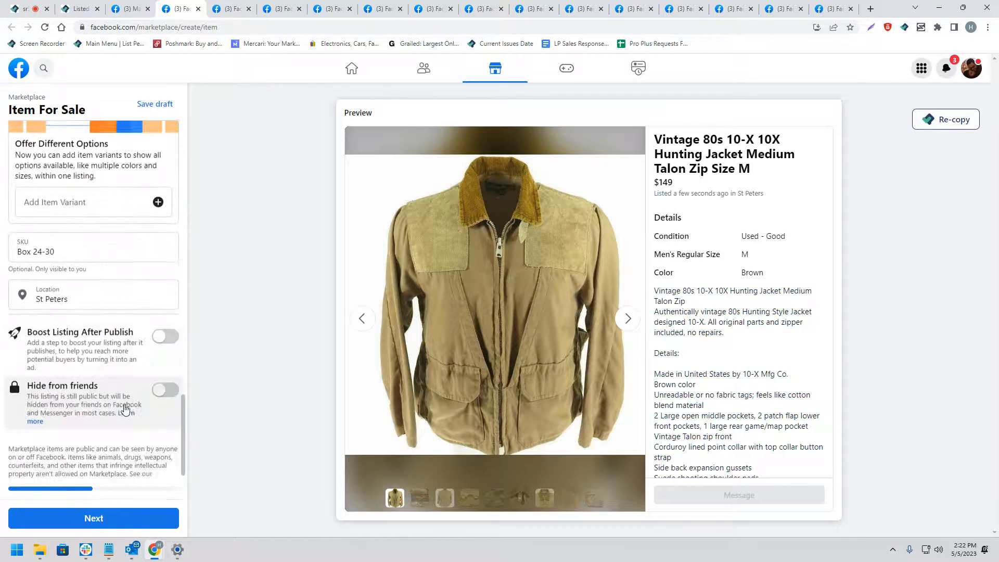
left_click(93, 518)
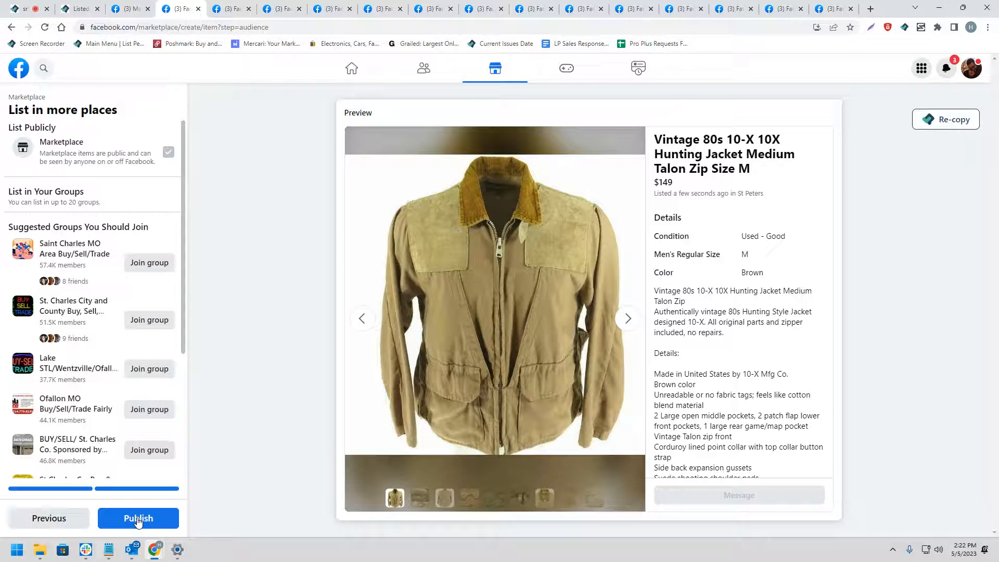
Step: Publish the hunting jacket, decline boosting, and return to the Listed Items tab
left_click(139, 518)
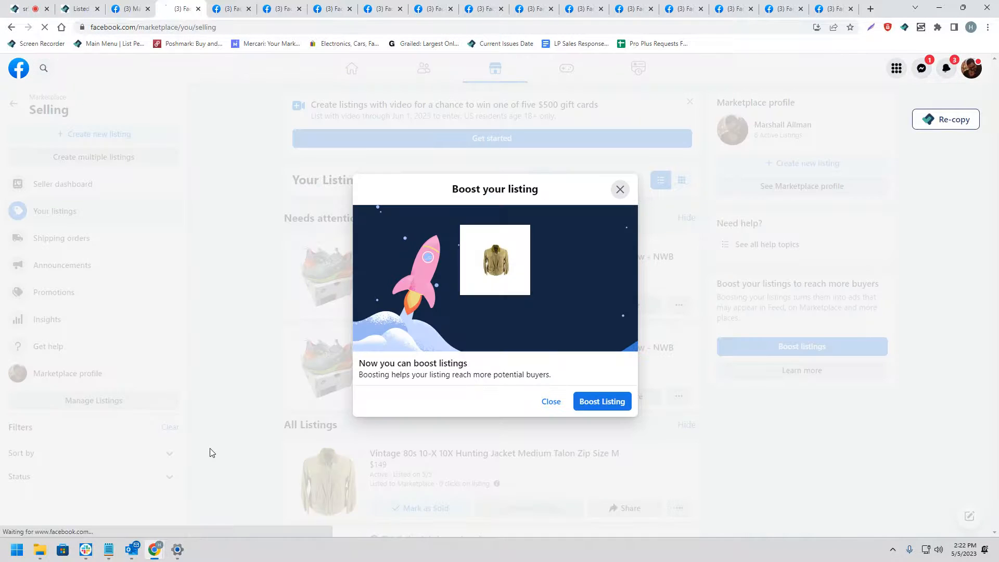
left_click(550, 401)
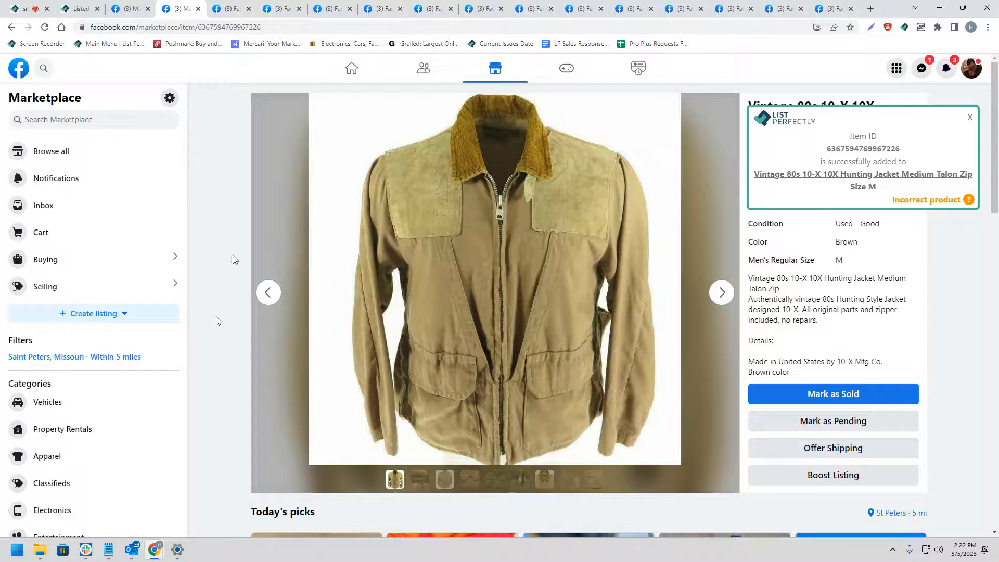
left_click(77, 9)
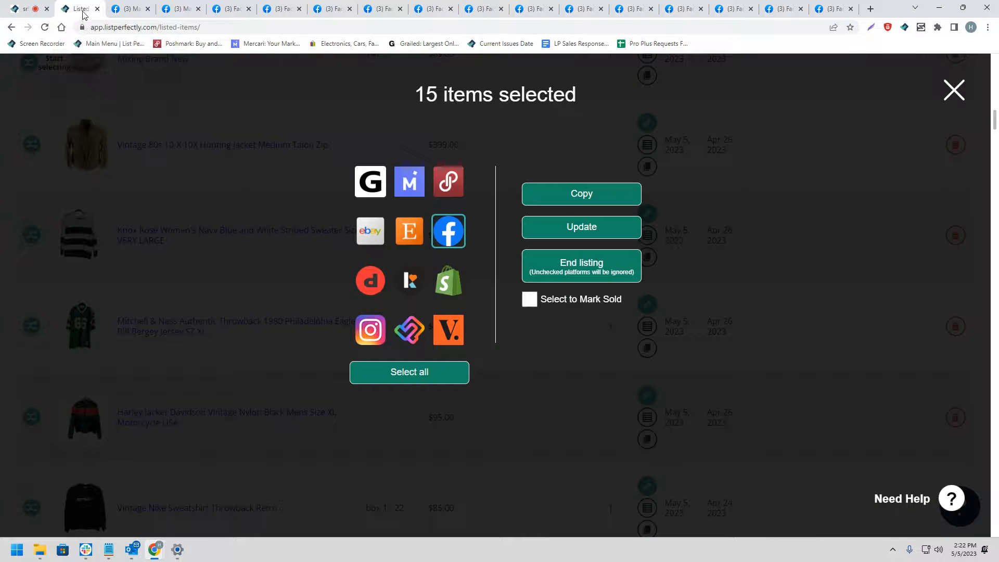
mouse_move(80, 9)
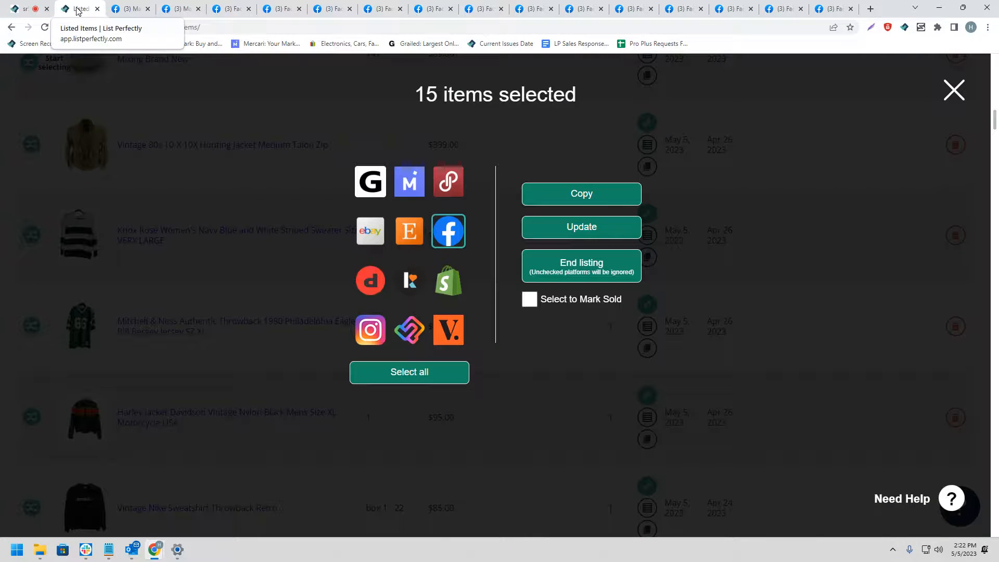
Step: Close all tabs to the right of the Listed Items tab
right_click(78, 9)
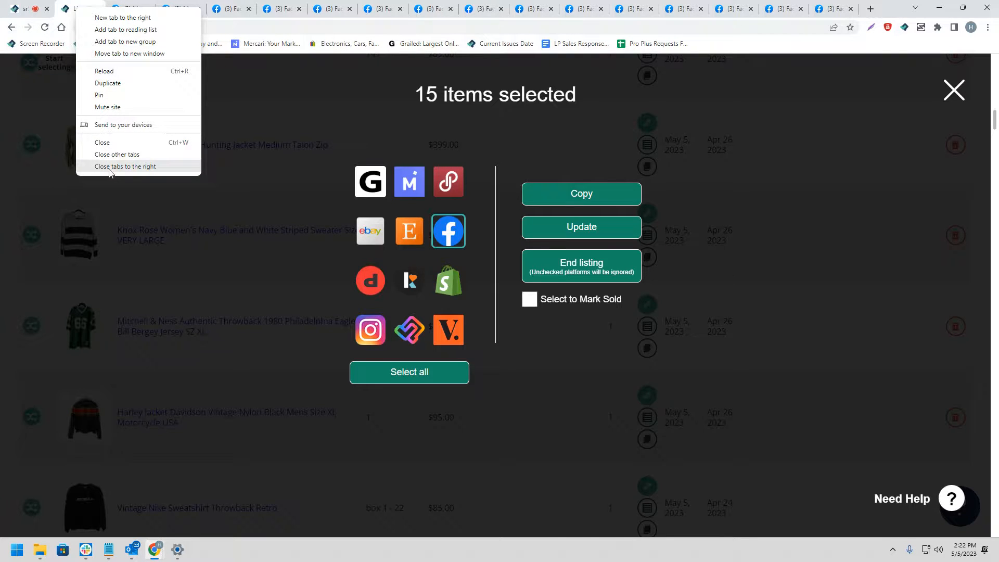
left_click(125, 166)
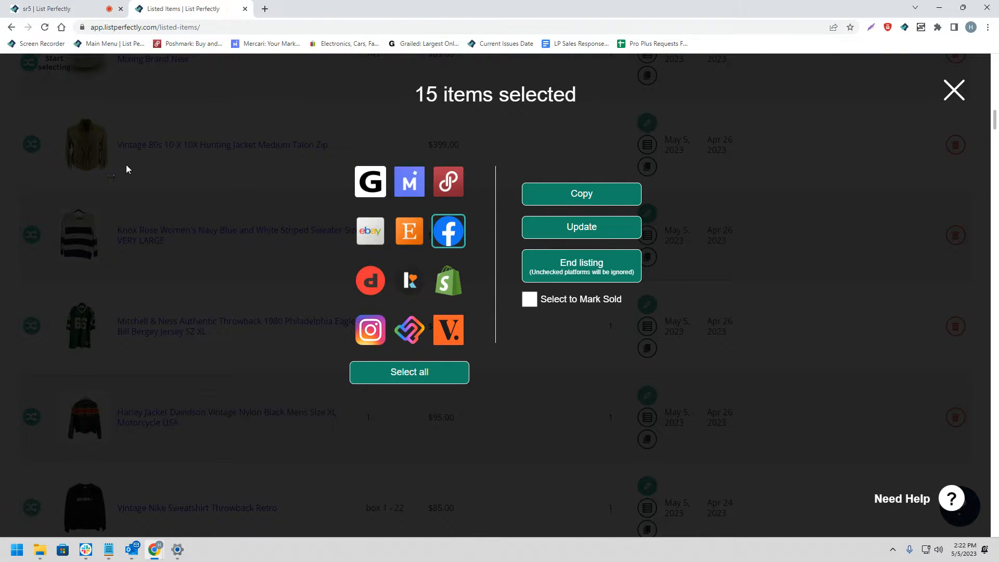